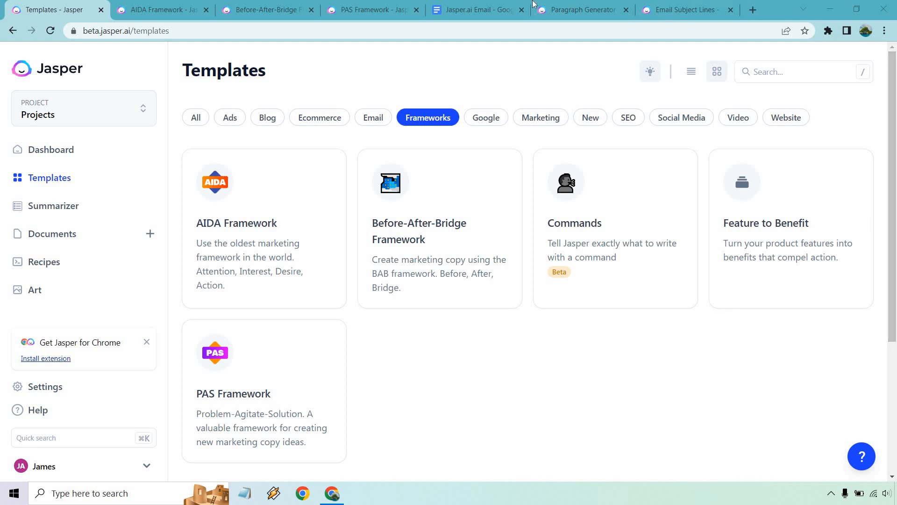
# Filter the template library to Email templates, then back to Frameworks
pyautogui.click(373, 117)
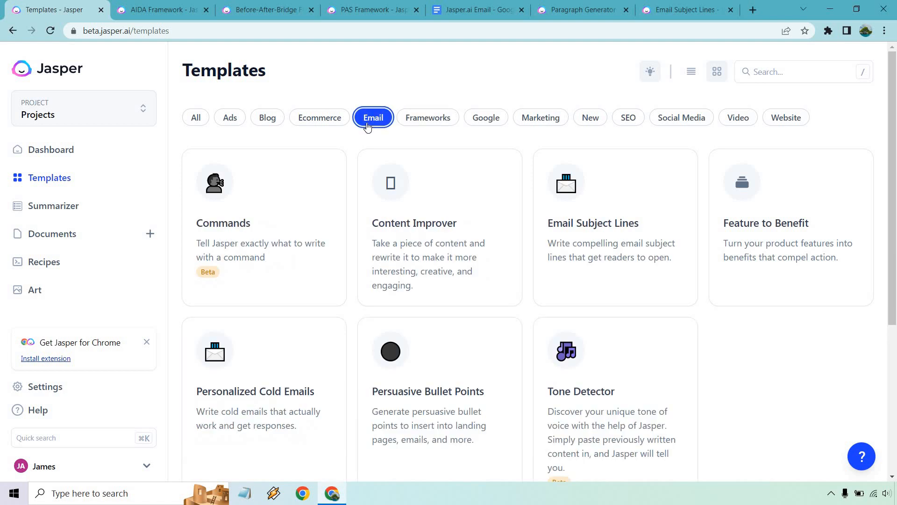
pyautogui.moveTo(315, 387)
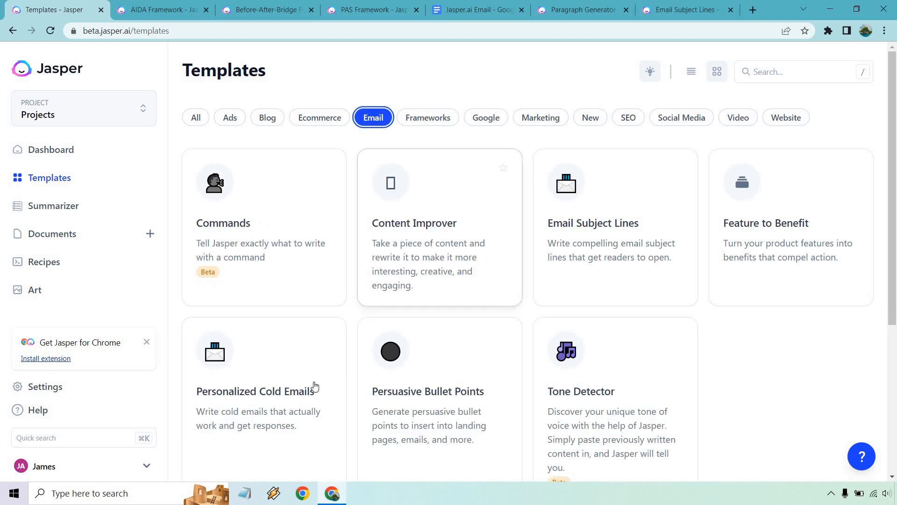
pyautogui.moveTo(270, 374)
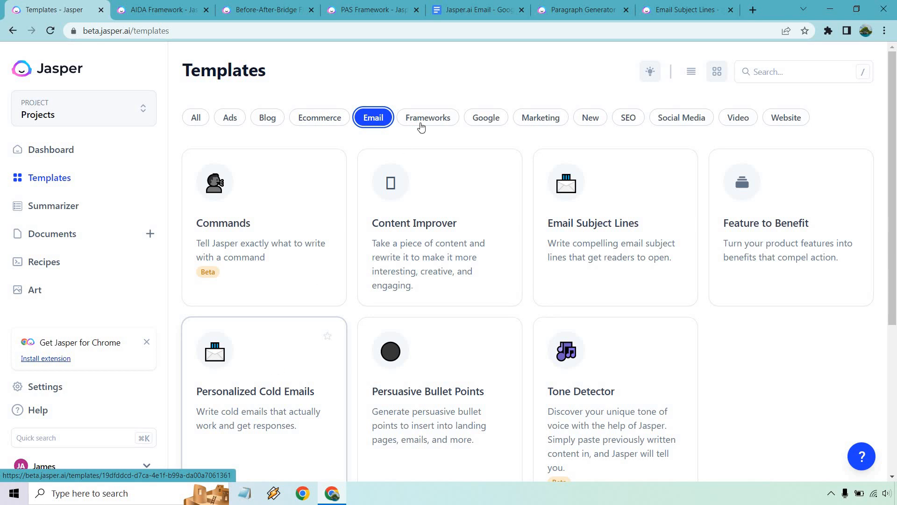
pyautogui.click(428, 118)
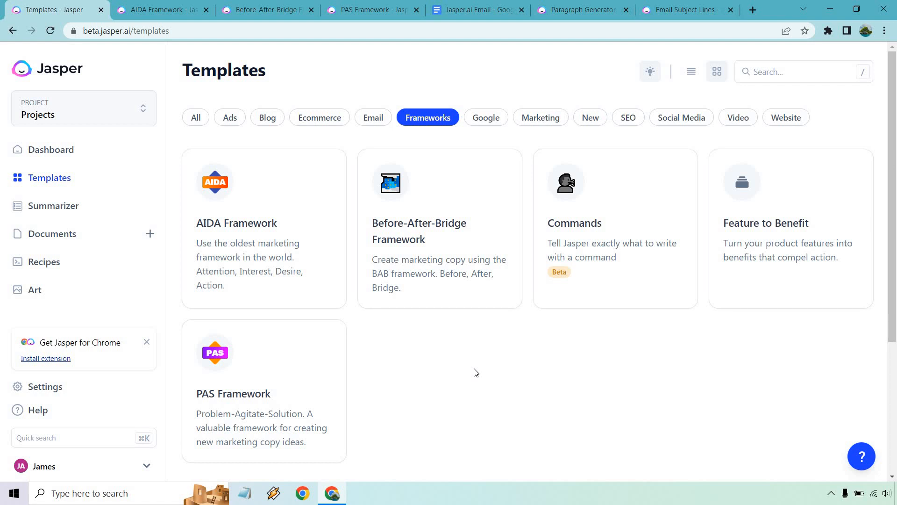
pyautogui.moveTo(452, 223)
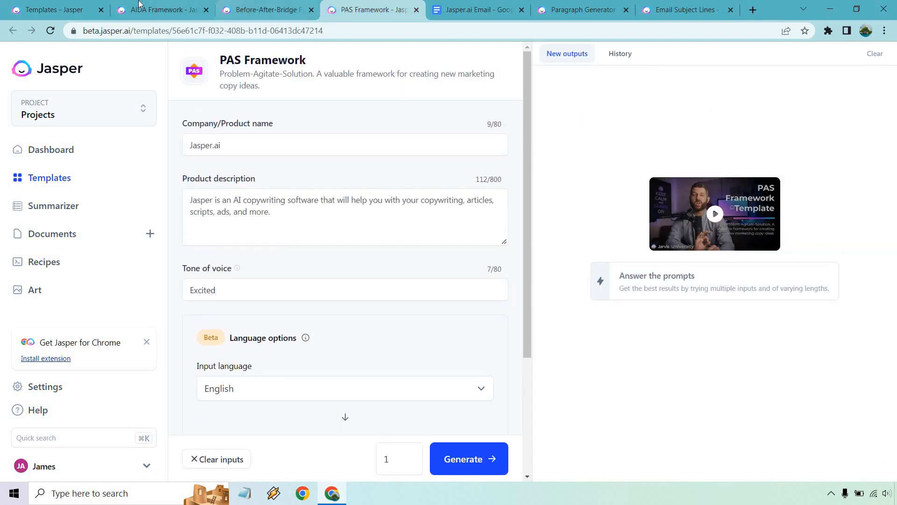
# Generate one AIDA Framework output promoting Jasper.ai, after briefly checking Before-After-Bridge
pyautogui.click(160, 10)
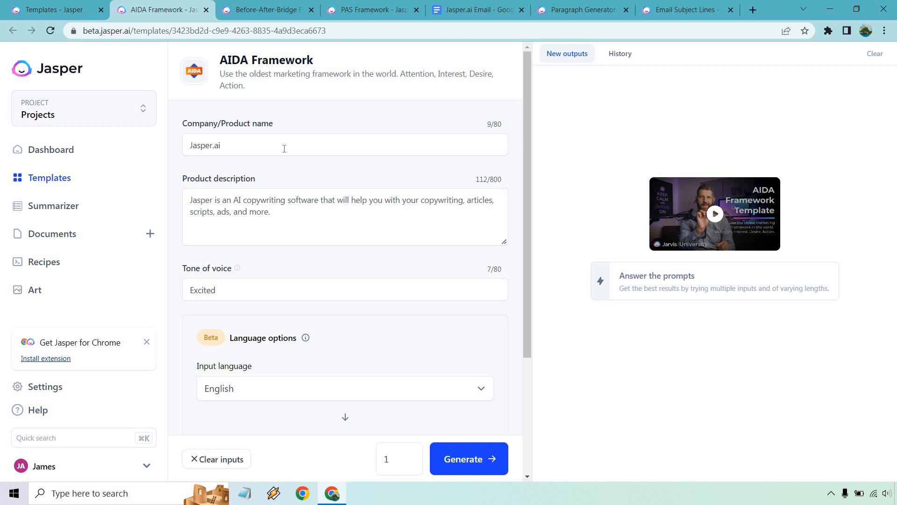
pyautogui.moveTo(309, 218)
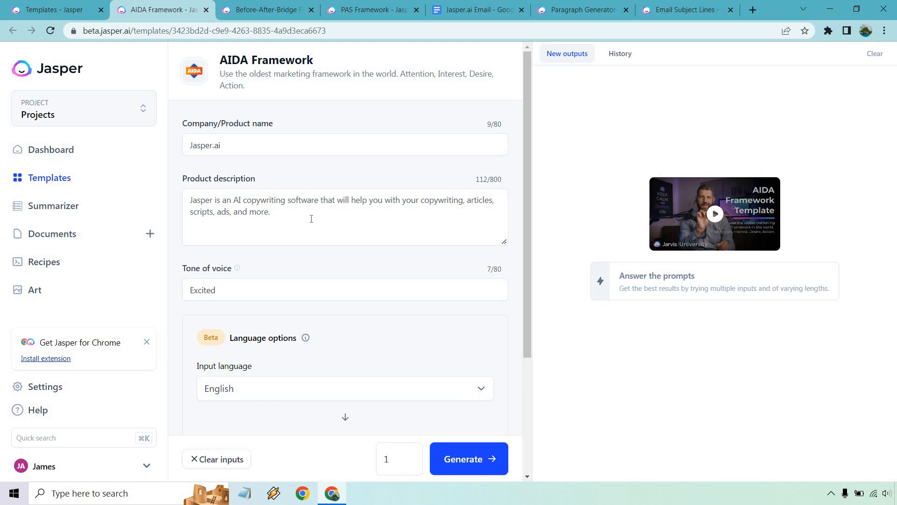
pyautogui.click(266, 10)
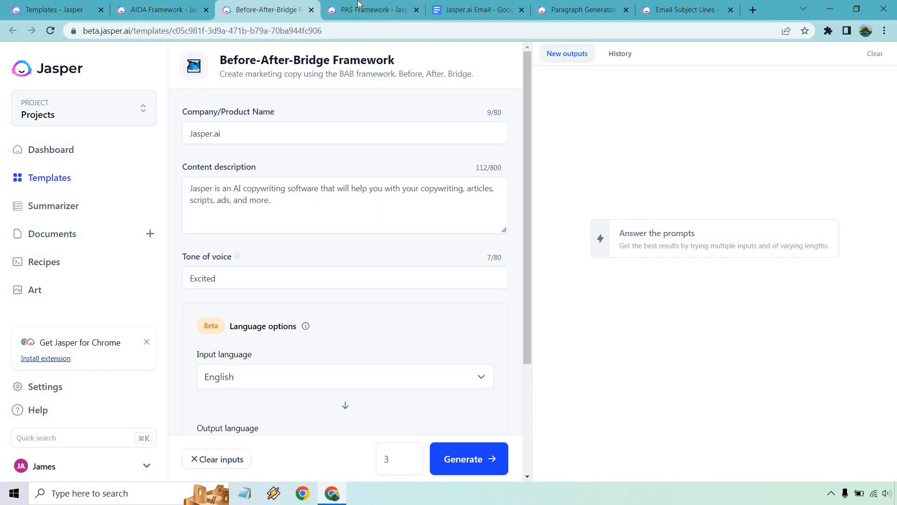
pyautogui.click(162, 9)
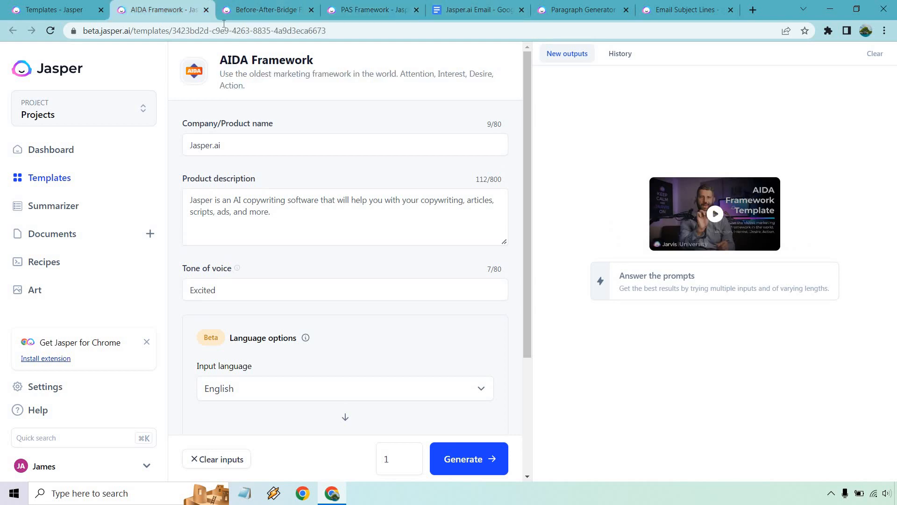
pyautogui.click(468, 458)
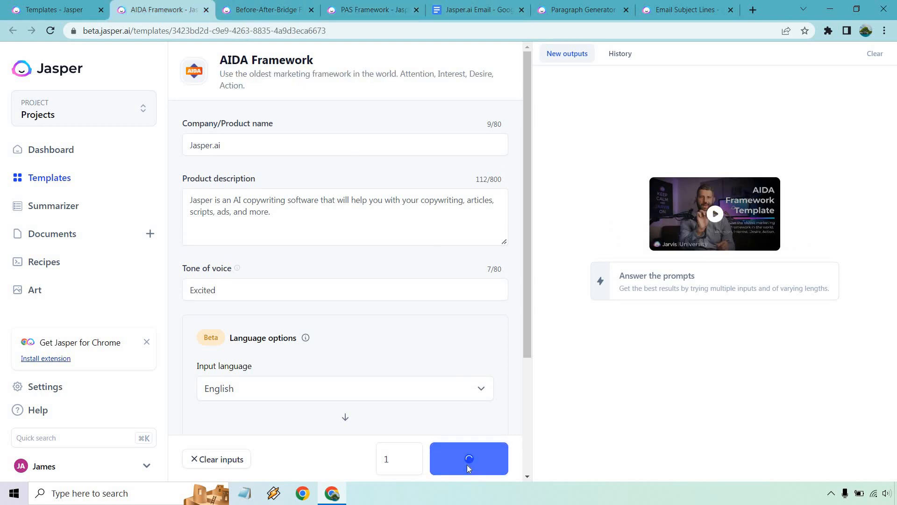
pyautogui.click(468, 458)
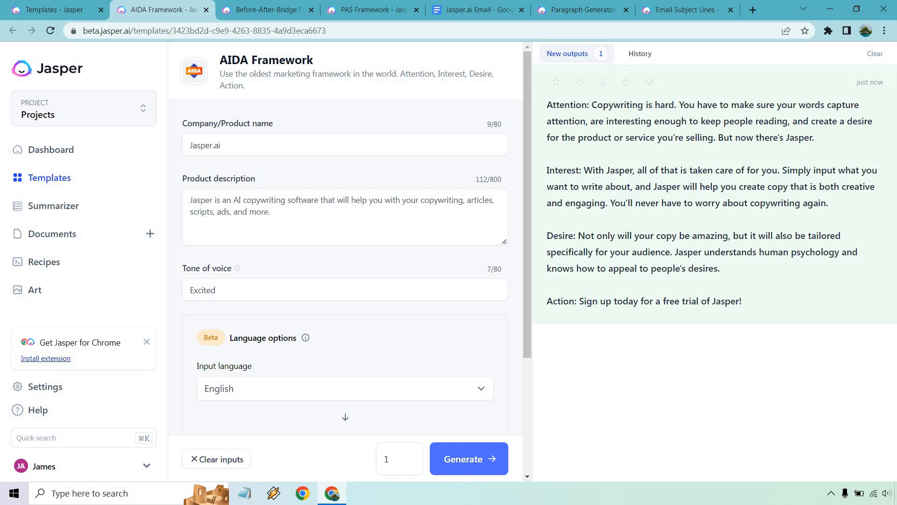
pyautogui.moveTo(468, 468)
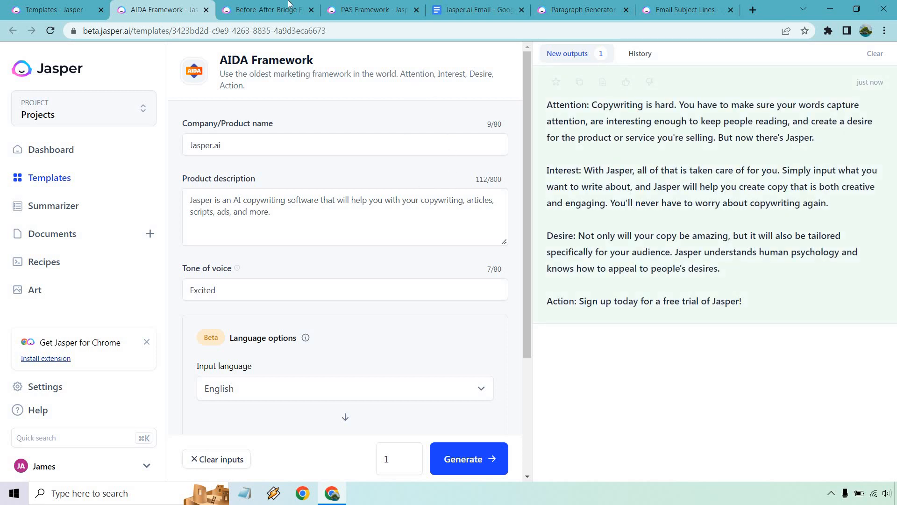
# Generate Before-After-Bridge copy for Jasper.ai and compare it with the AIDA output
pyautogui.click(268, 10)
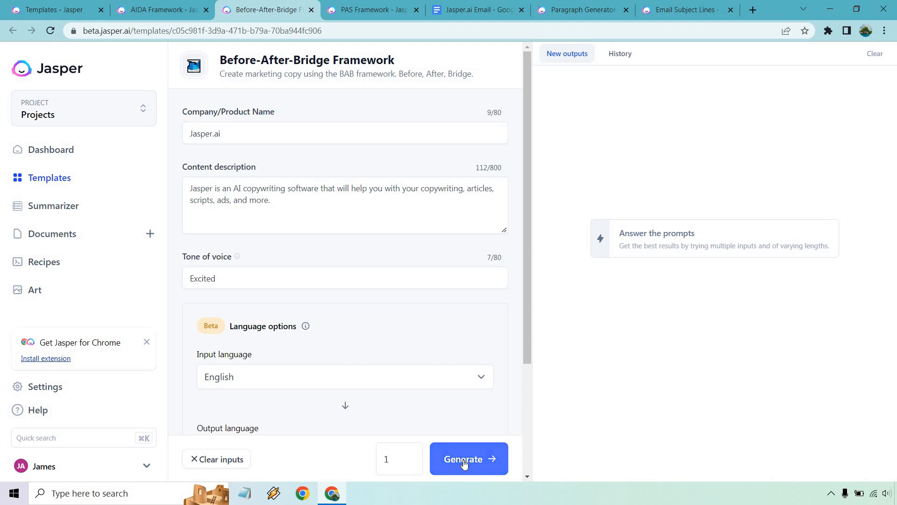
pyautogui.click(469, 458)
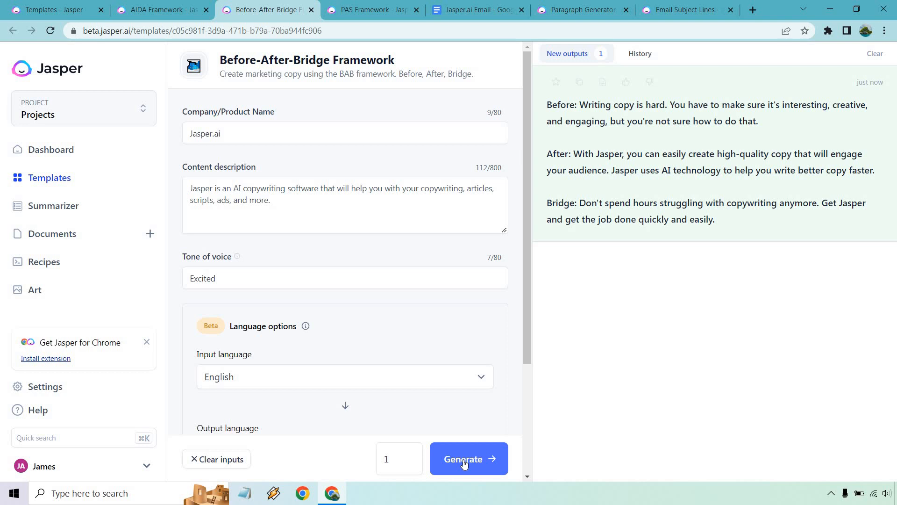
pyautogui.click(162, 9)
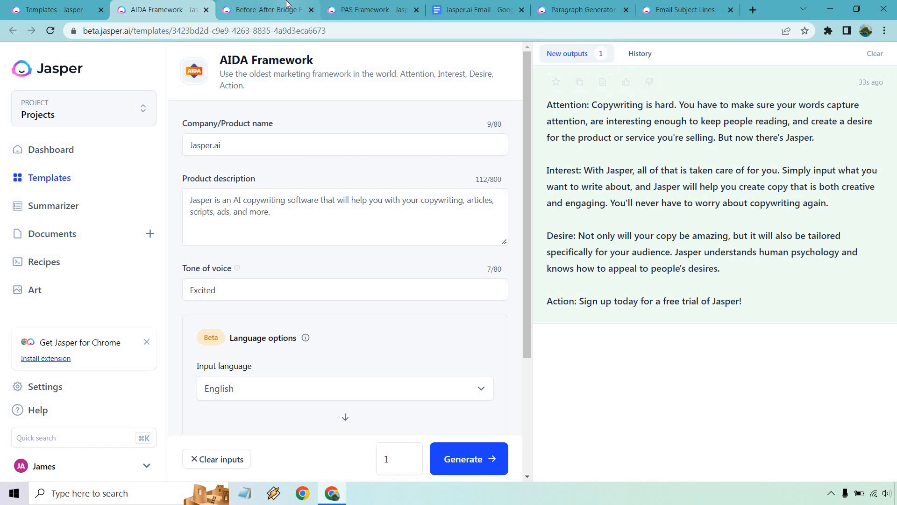
pyautogui.click(266, 10)
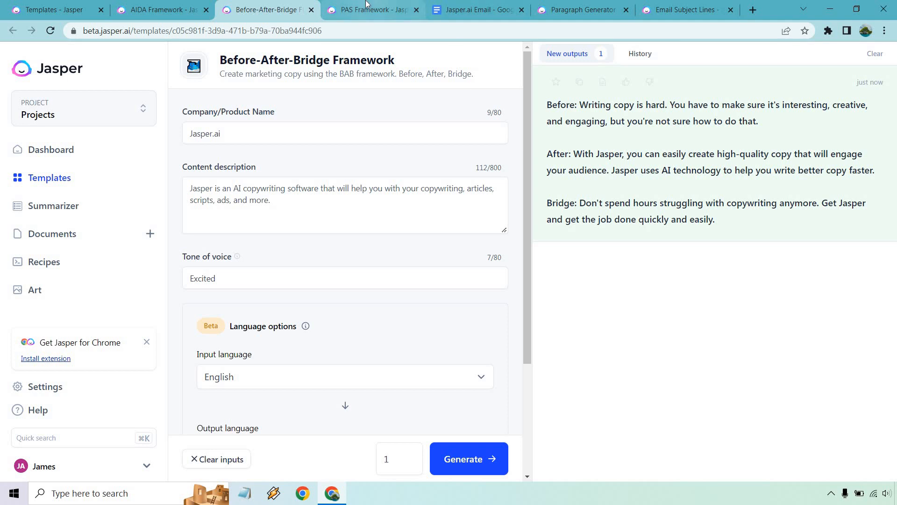
pyautogui.click(372, 10)
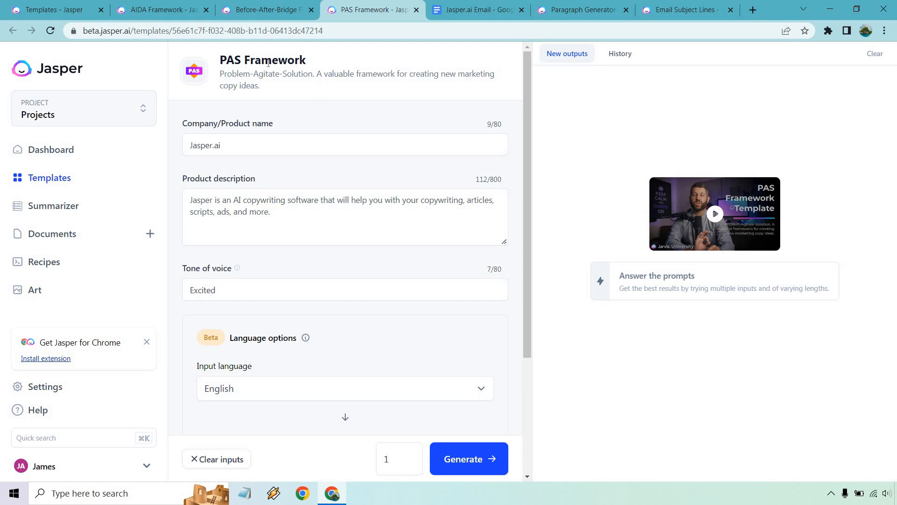
# Generate the Problem, Agitate and Solution copy for Jasper.ai
pyautogui.doubleClick(241, 74)
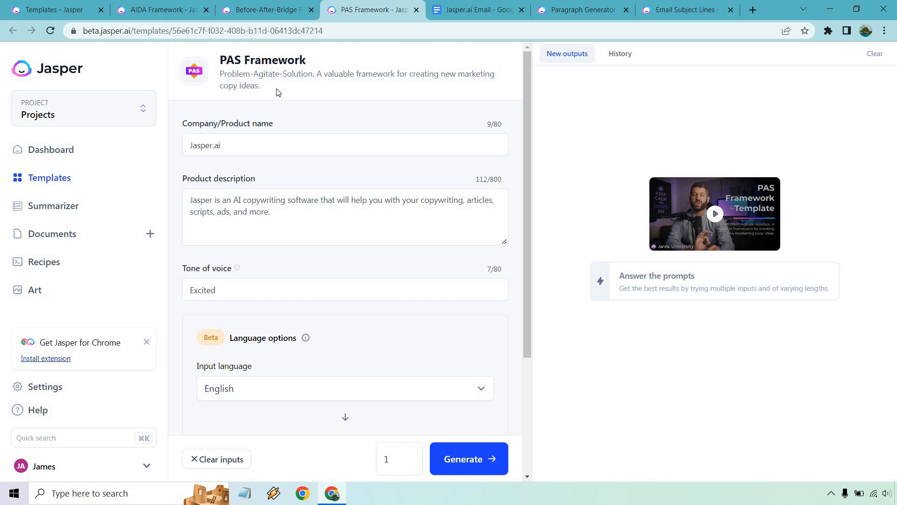
pyautogui.moveTo(448, 196)
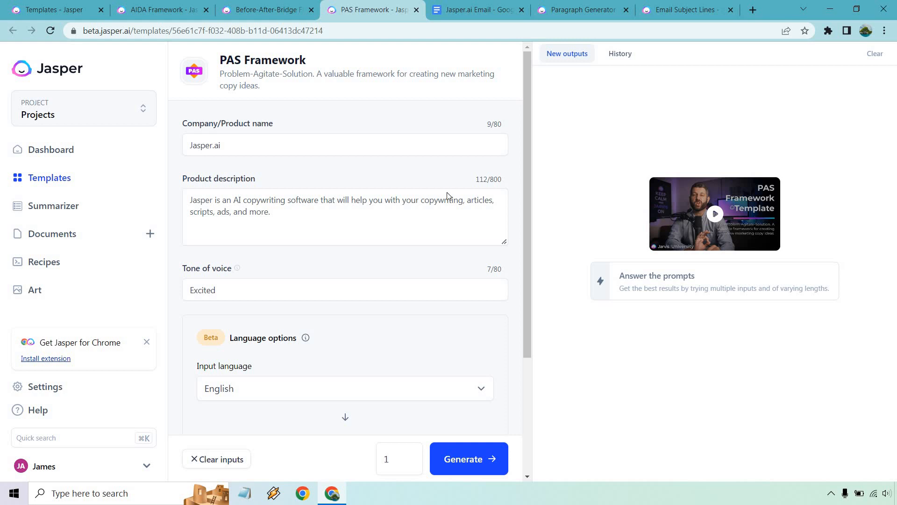
pyautogui.click(469, 459)
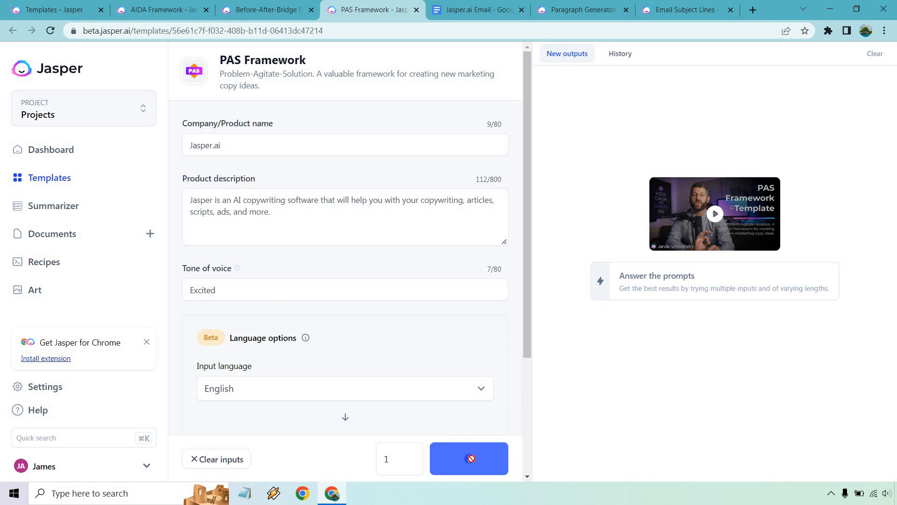
pyautogui.click(468, 459)
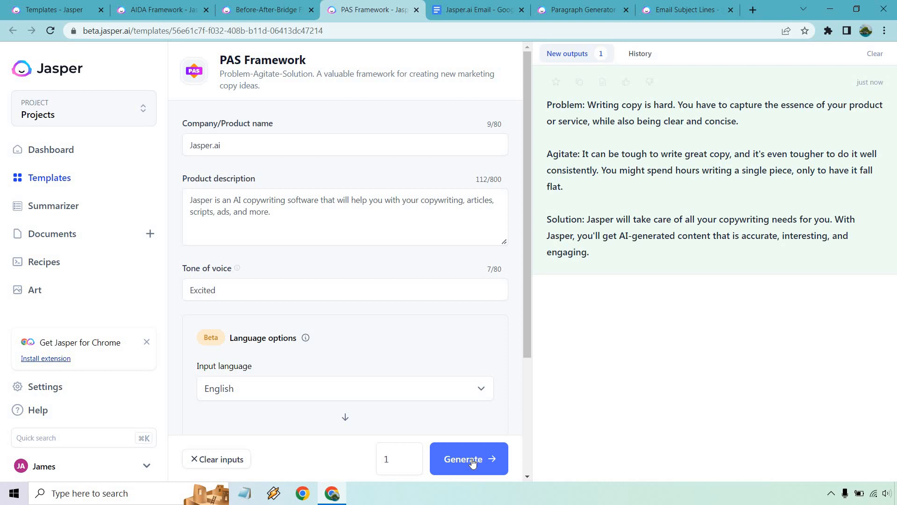
pyautogui.moveTo(490, 261)
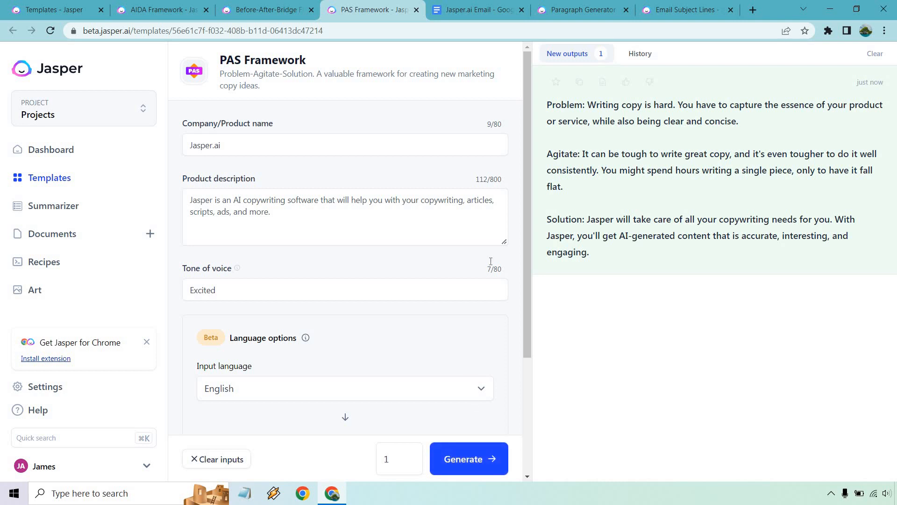
# Copy the generated AIDA email copy from the New outputs panel
pyautogui.click(266, 10)
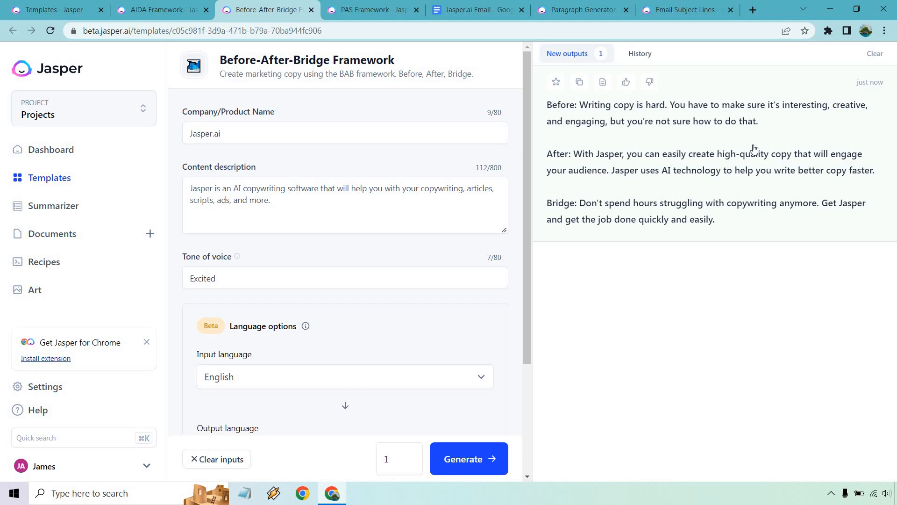
pyautogui.click(162, 10)
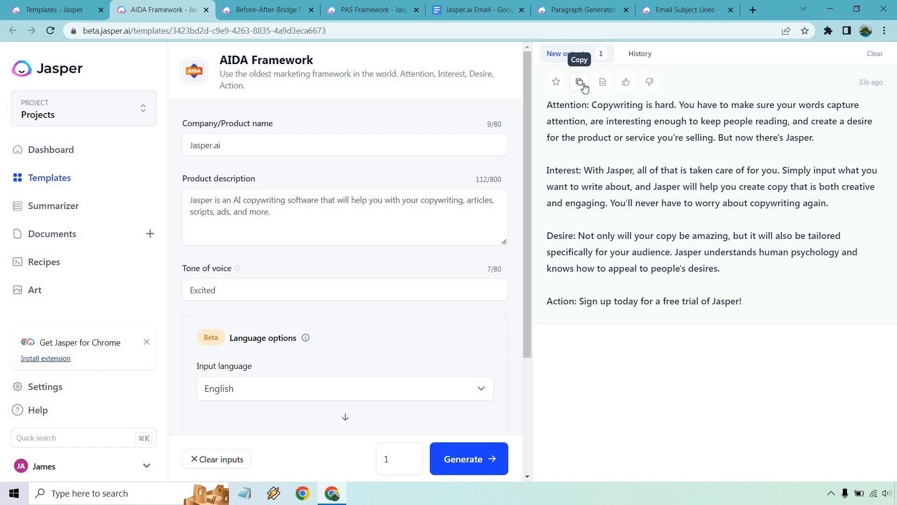
pyautogui.click(477, 10)
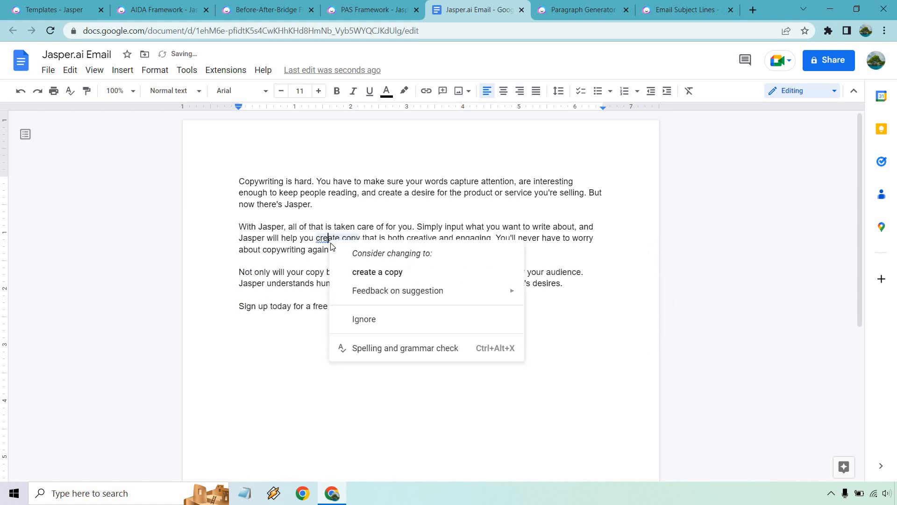
# Dismiss the 'create copy' grammar suggestion and move the last sentence onto its own line
pyautogui.click(364, 319)
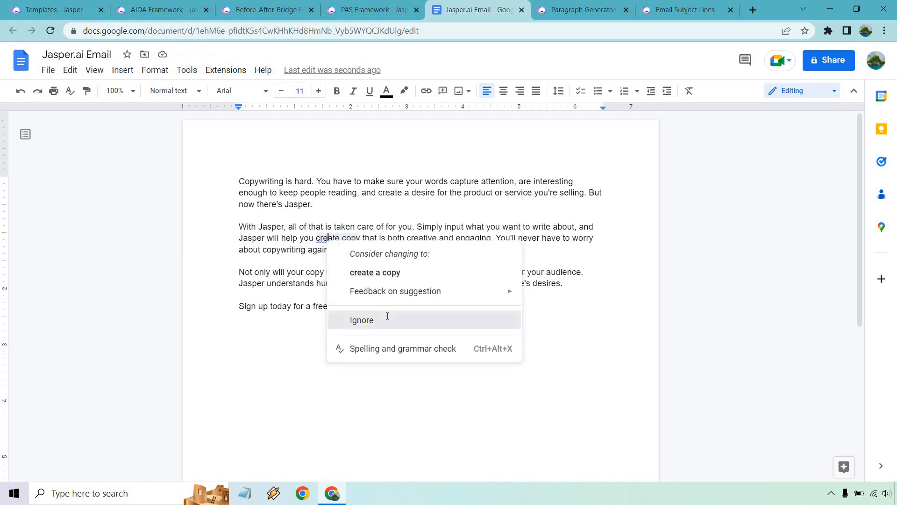
pyautogui.click(362, 319)
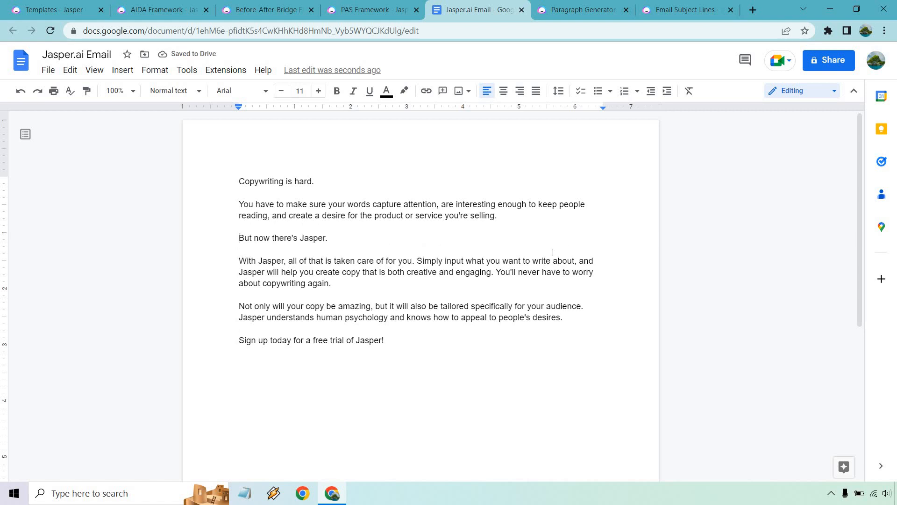
pyautogui.press('ctrl+a')
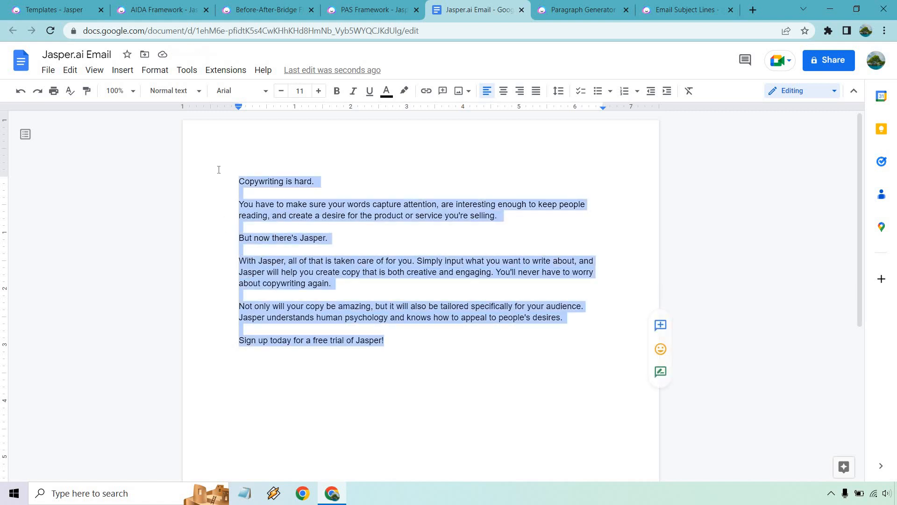
pyautogui.click(328, 238)
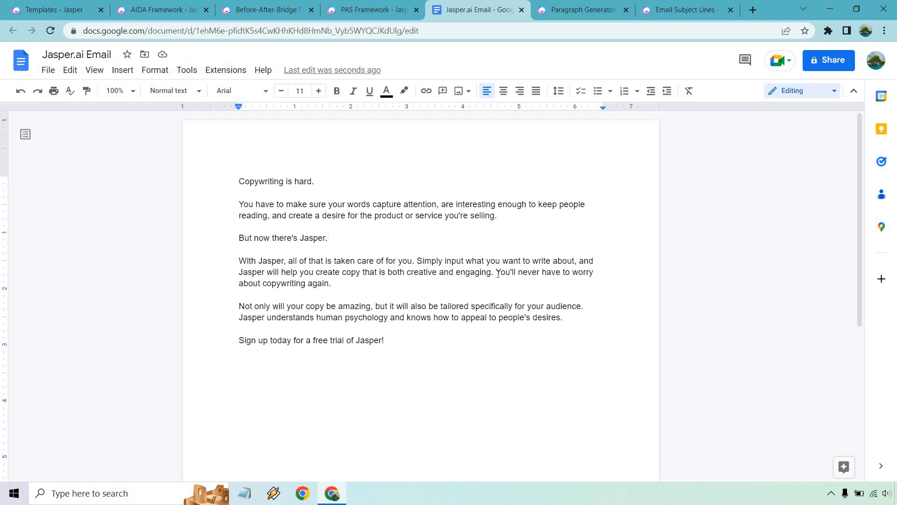
pyautogui.press('Enter')
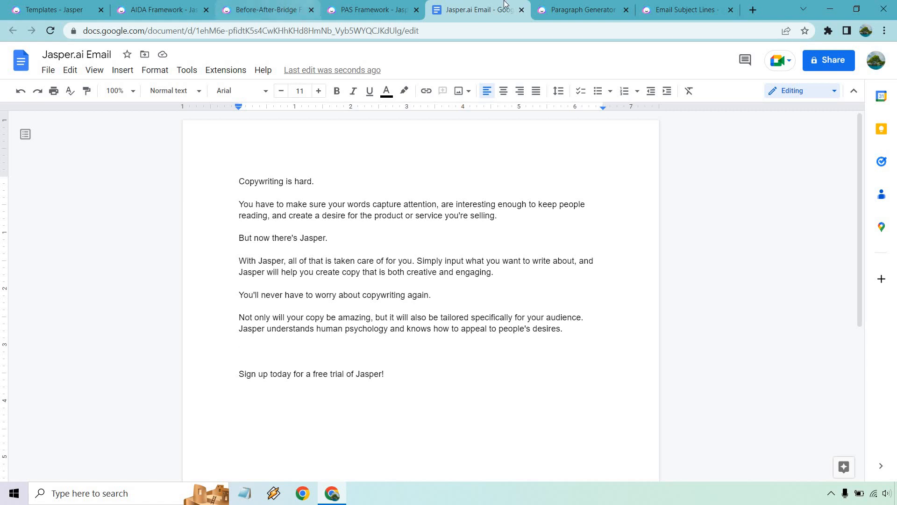
# Generate and copy a paragraph on Jasper.ai's article marketing benefits without hiring writers
pyautogui.click(581, 10)
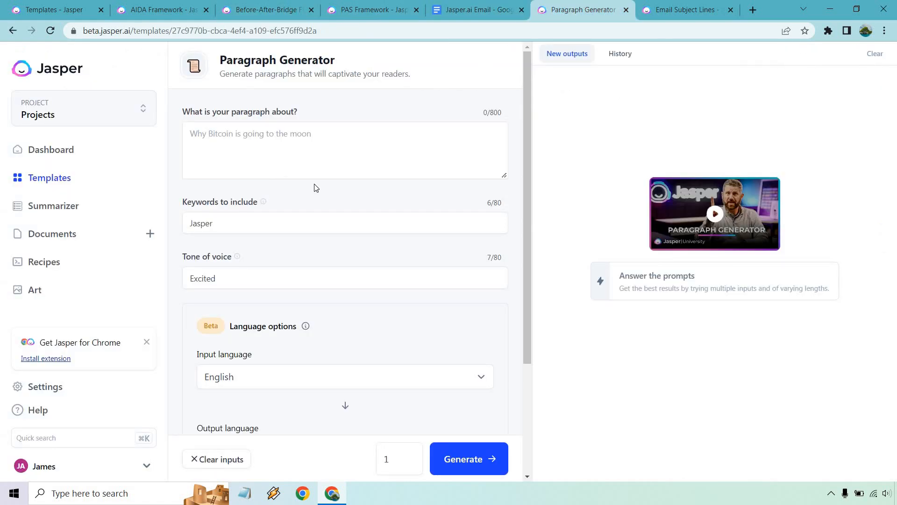
pyautogui.moveTo(352, 138)
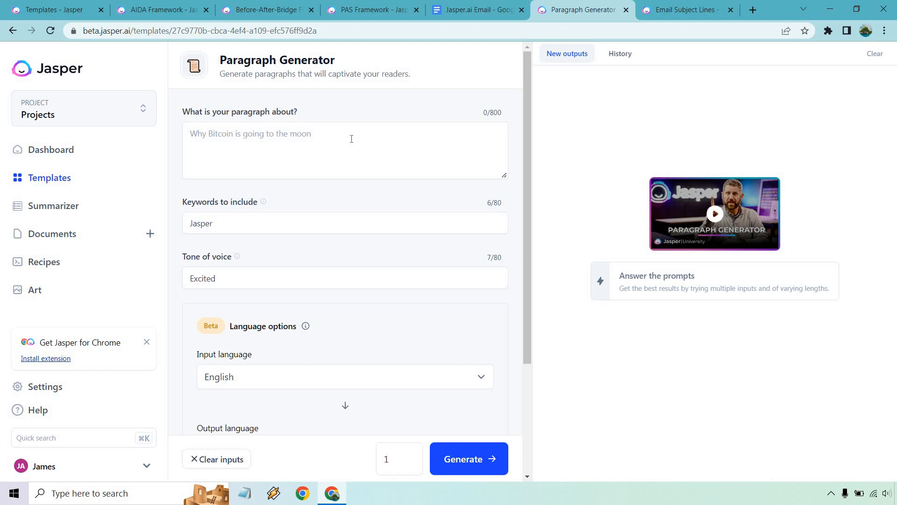
pyautogui.click(476, 10)
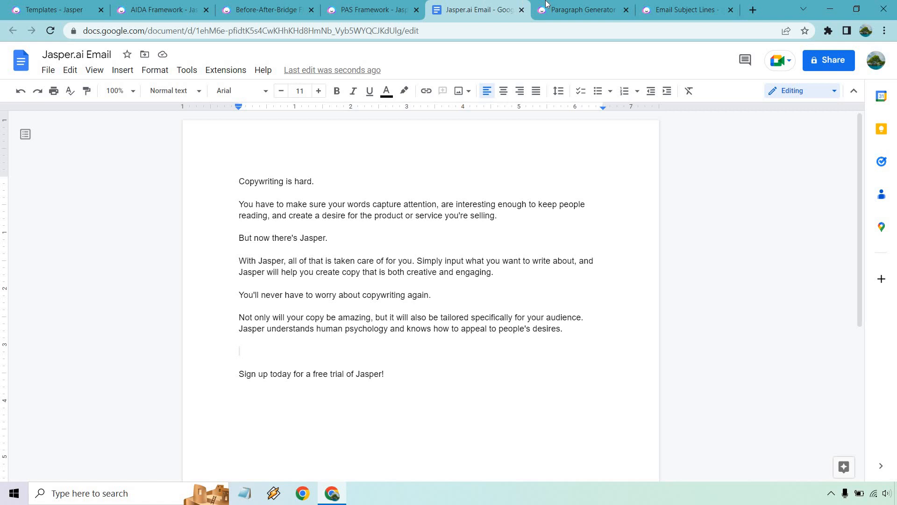
pyautogui.click(579, 10)
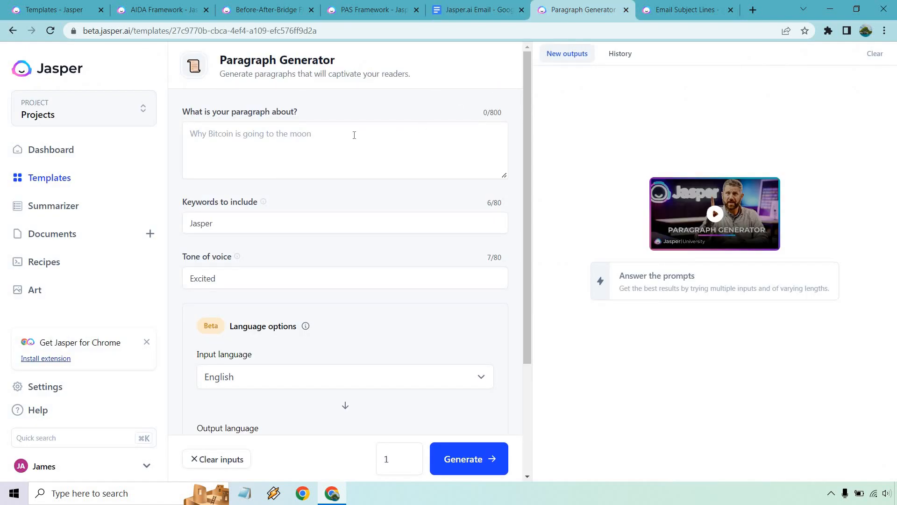
pyautogui.click(343, 150)
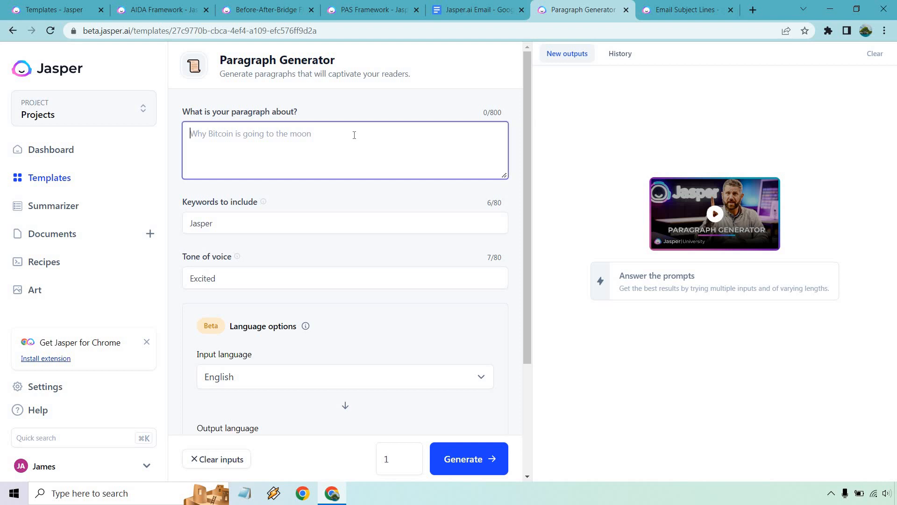
pyautogui.write("The benefits of using Jasper.ai for your article marketing. You won't need to hire writers, and scaling will be significantly easier.")
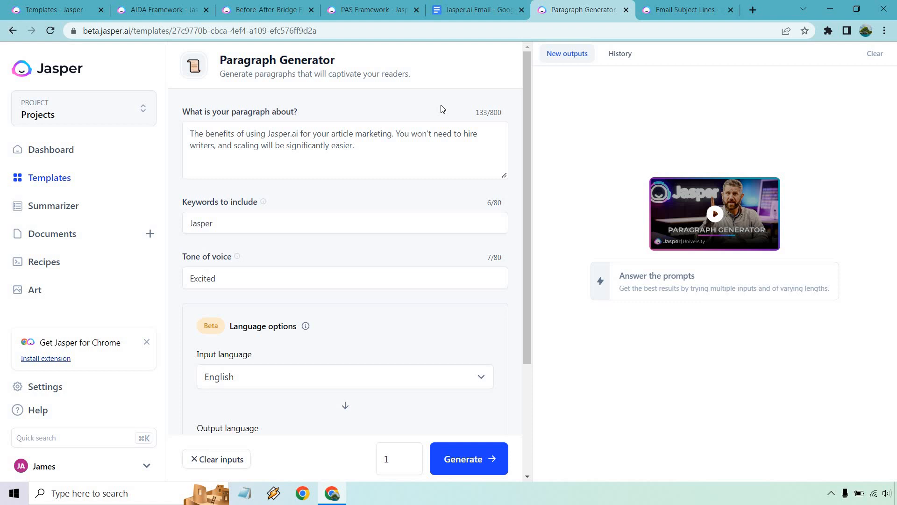
pyautogui.click(468, 459)
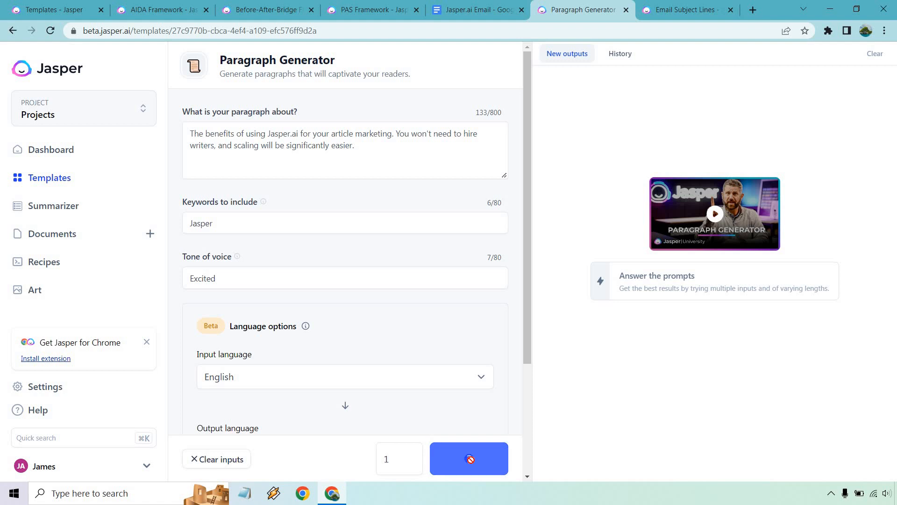
pyautogui.click(469, 458)
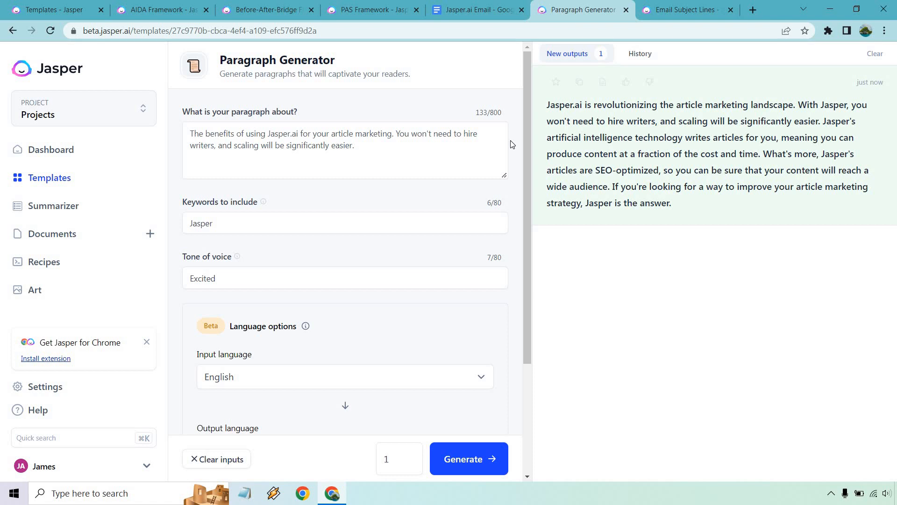
pyautogui.moveTo(579, 113)
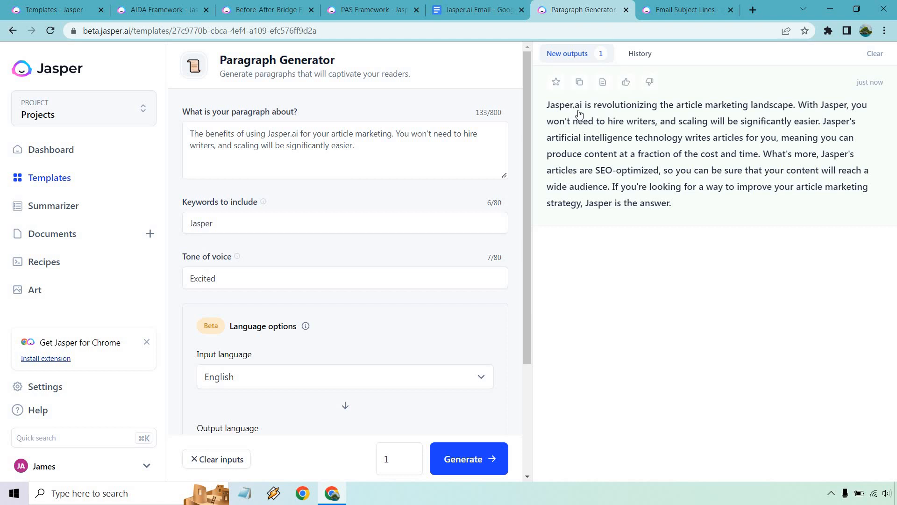
pyautogui.moveTo(594, 106)
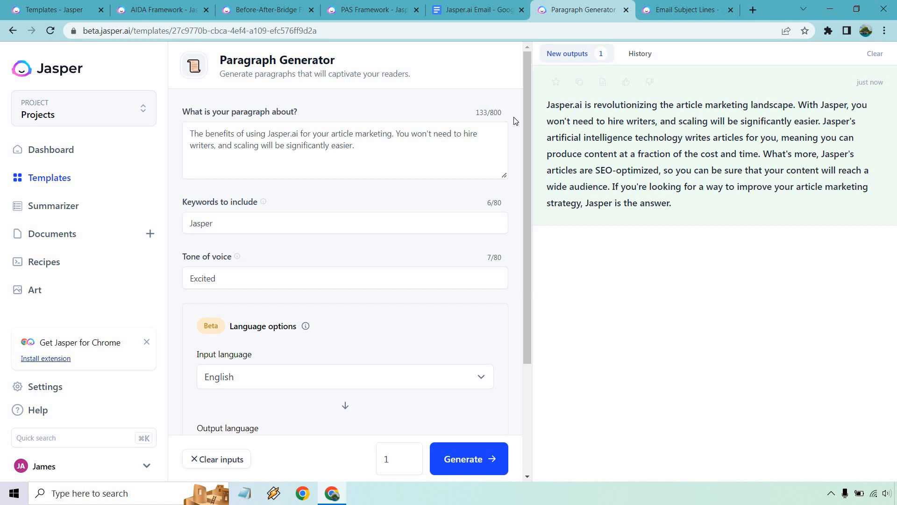
pyautogui.moveTo(518, 148)
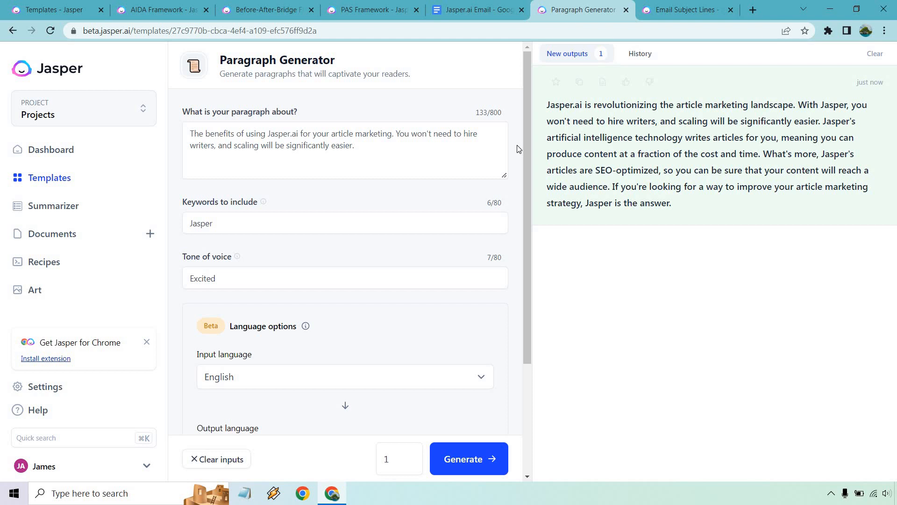
pyautogui.moveTo(579, 82)
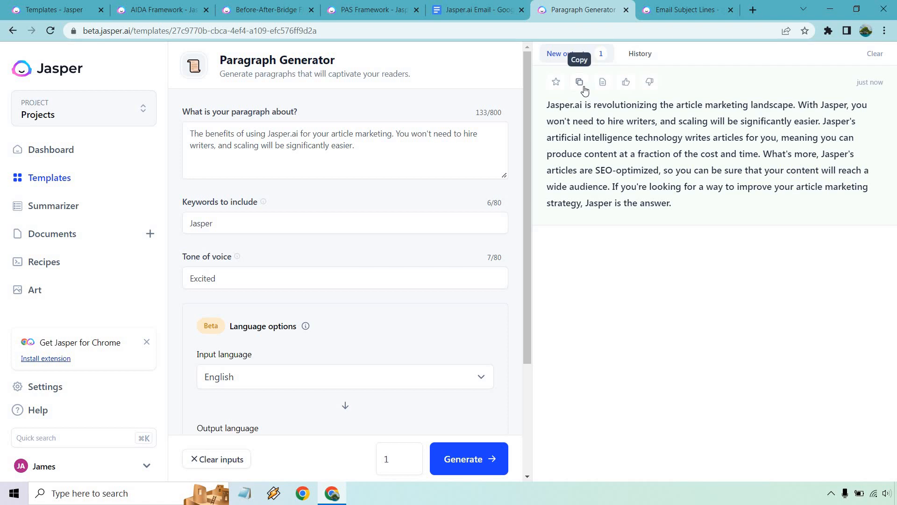
pyautogui.click(476, 10)
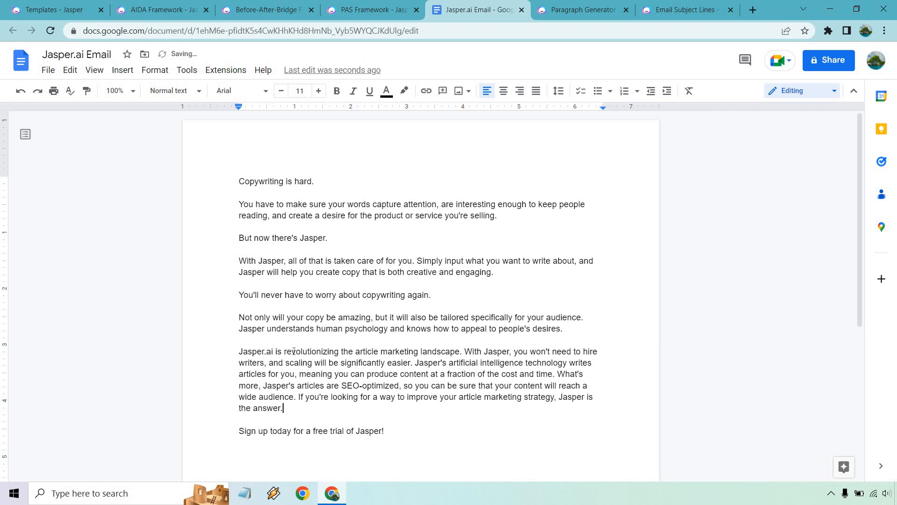
# Insert 'also' after 'Jasper.ai is', add 'Click here to try it for yourself.', and start a Sign Off
pyautogui.click(240, 351)
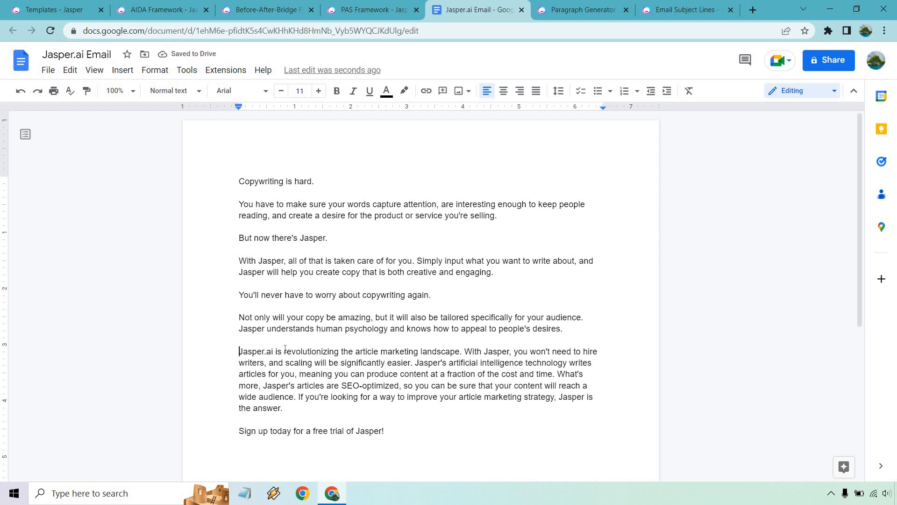
pyautogui.write('also')
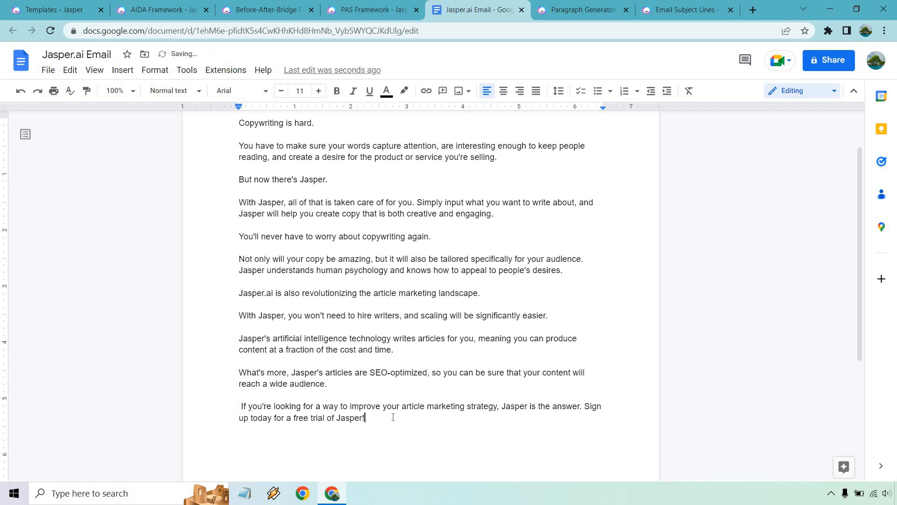
pyautogui.write('Click her')
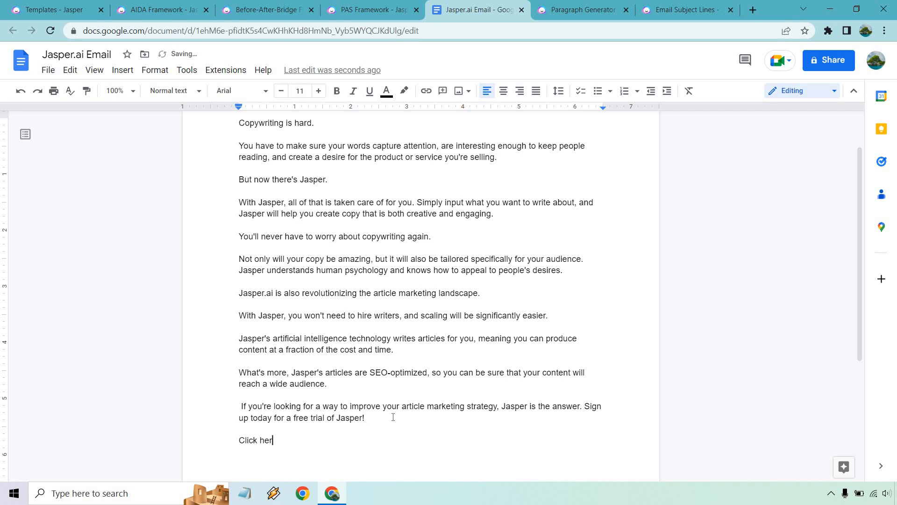
pyautogui.write('e to try it for yourself.')
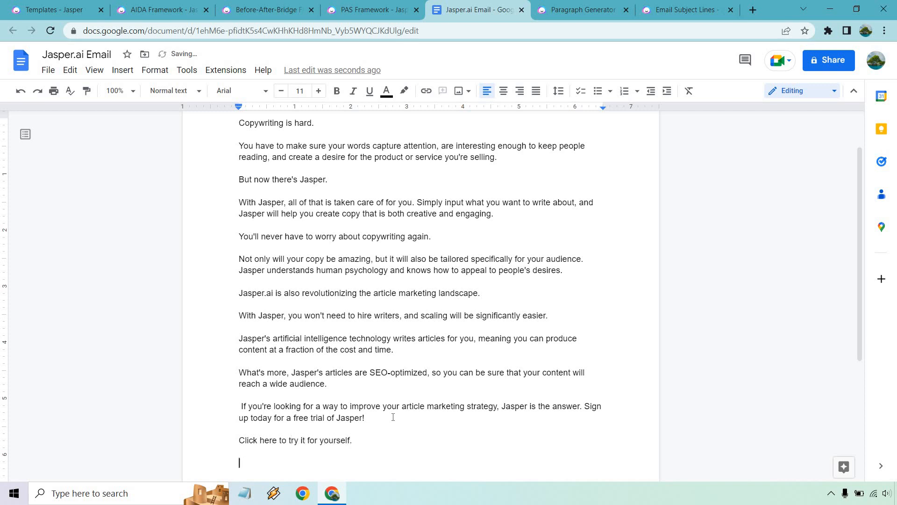
pyautogui.write('Sign')
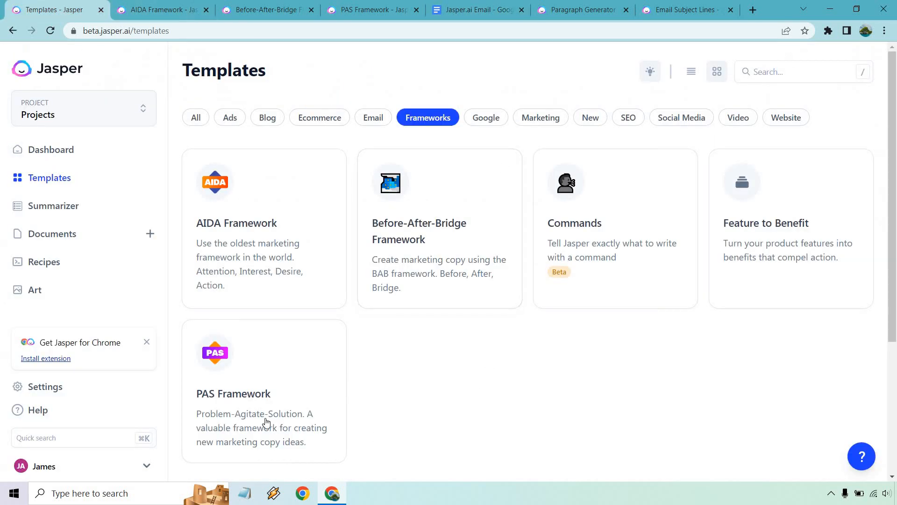
pyautogui.moveTo(657, 362)
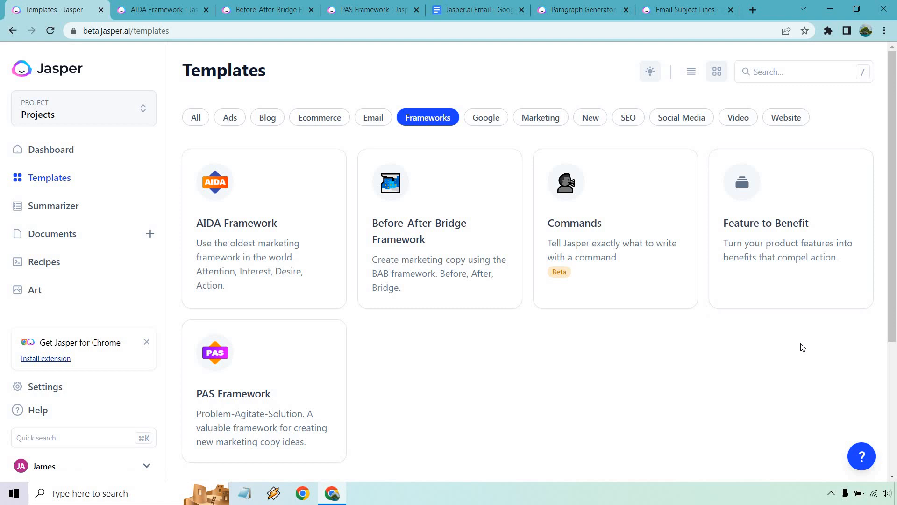
pyautogui.moveTo(491, 382)
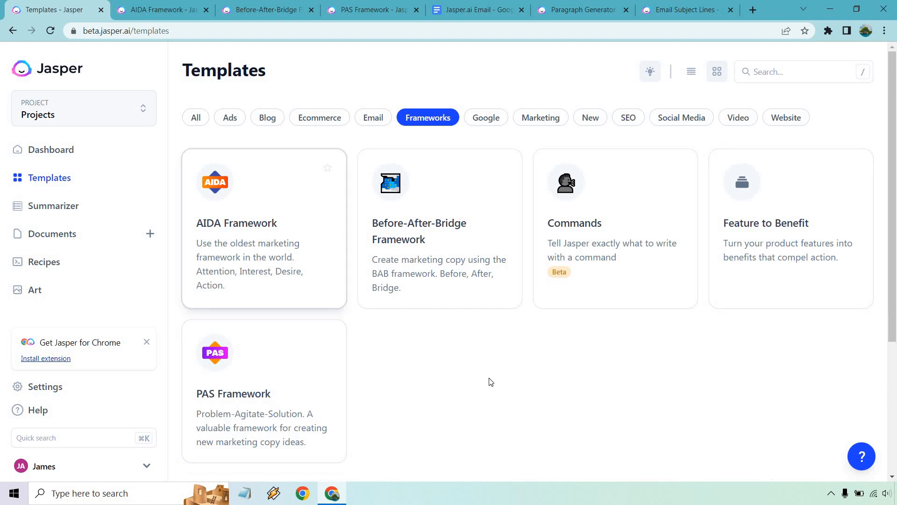
pyautogui.moveTo(446, 399)
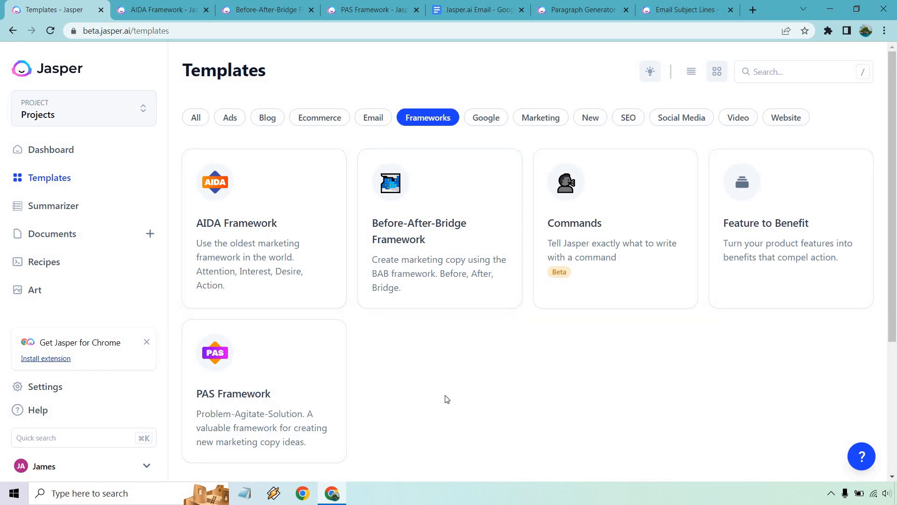
pyautogui.moveTo(456, 402)
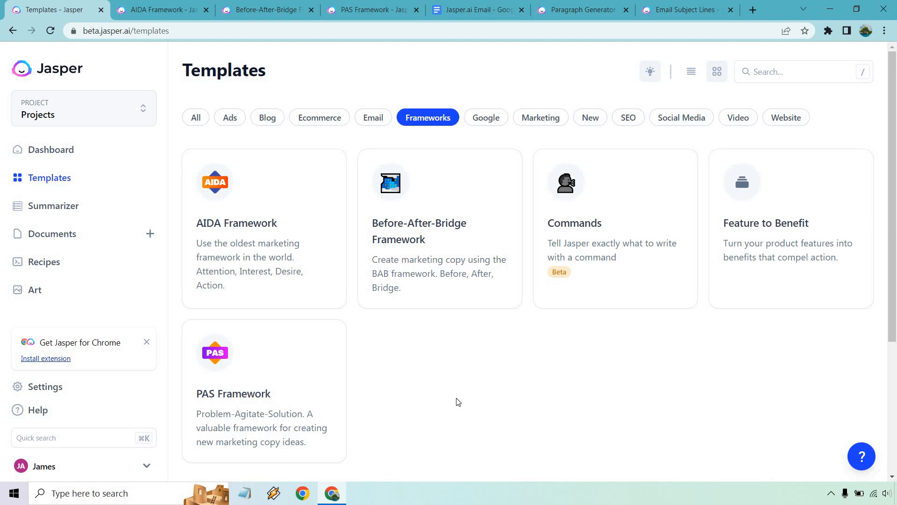
pyautogui.moveTo(296, 399)
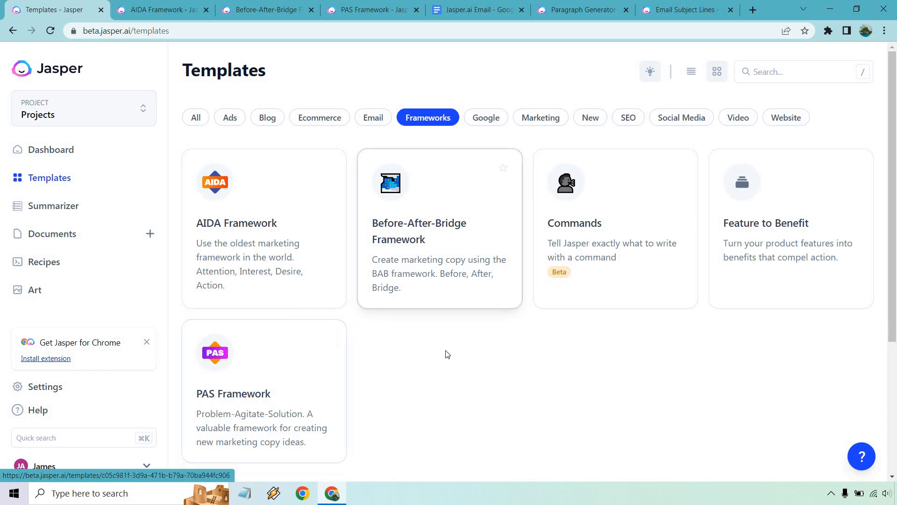
pyautogui.moveTo(470, 8)
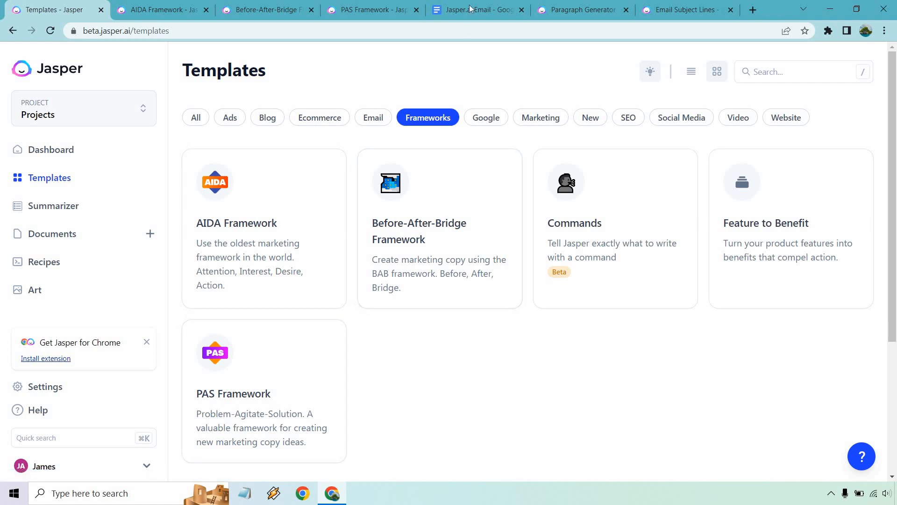
# Switch to the Jasper.ai Email doc and scroll through it to review
pyautogui.click(474, 10)
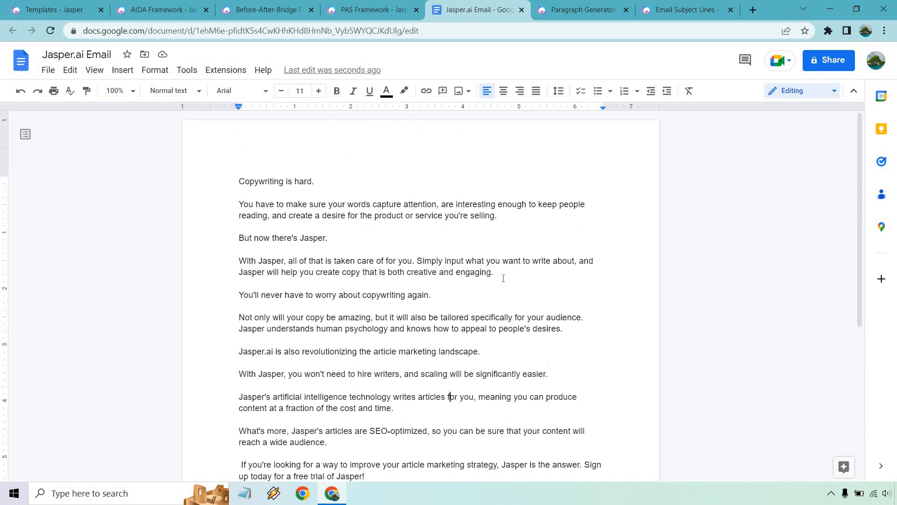
pyautogui.scroll(-3)
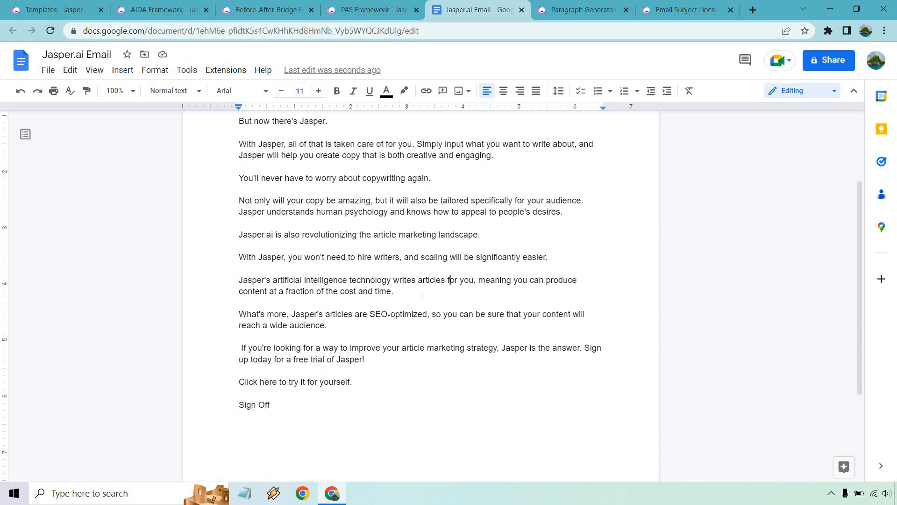
pyautogui.scroll(3)
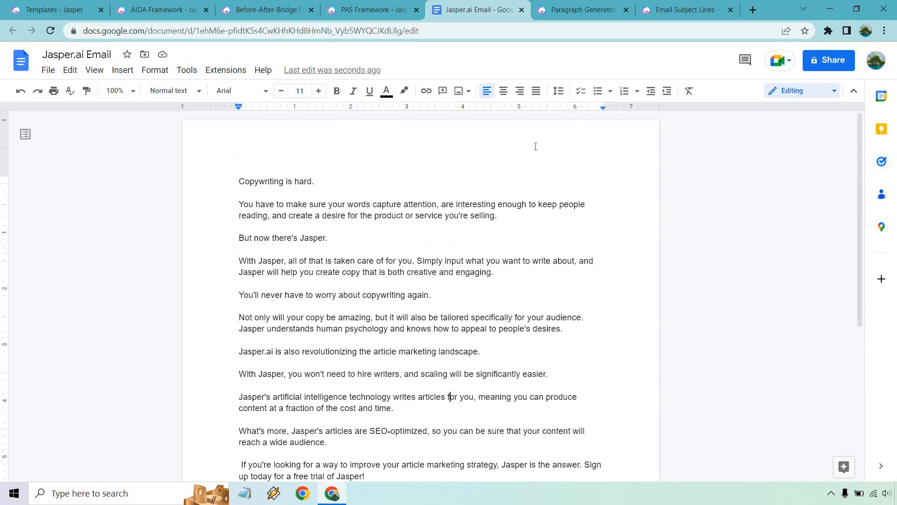
# Generate ten Jasper.ai subject lines and copy 'Guess who just made online marketing easier?'
pyautogui.click(681, 10)
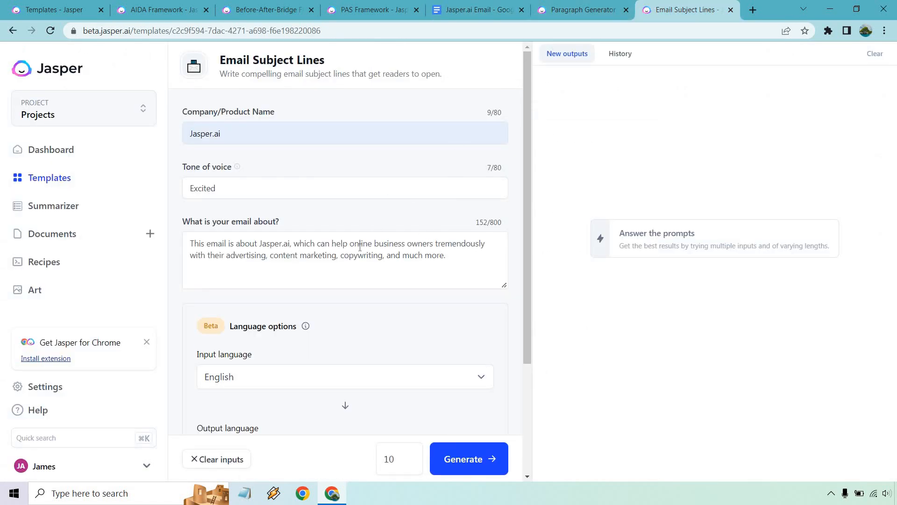
pyautogui.moveTo(411, 402)
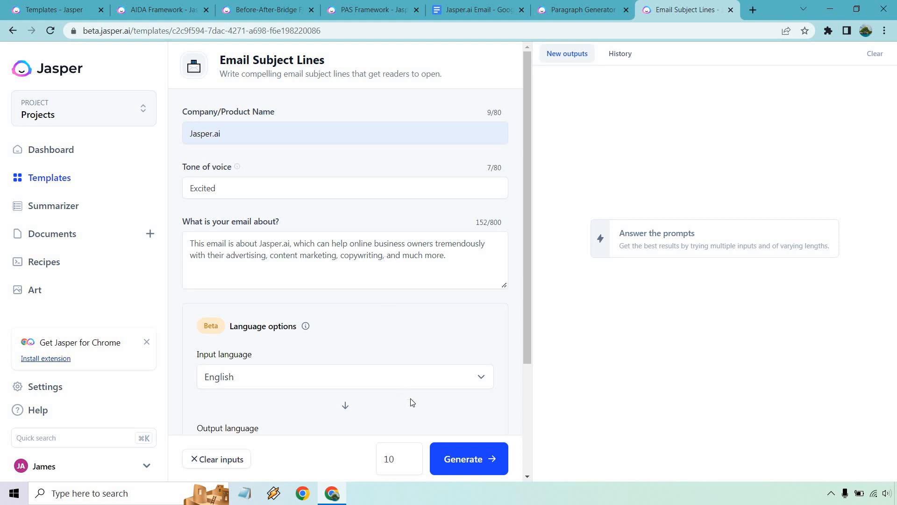
pyautogui.moveTo(457, 428)
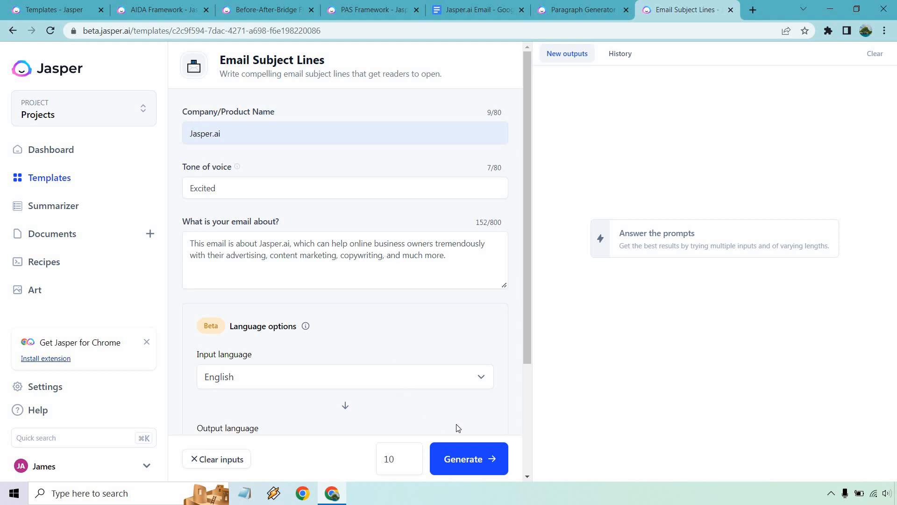
pyautogui.click(469, 458)
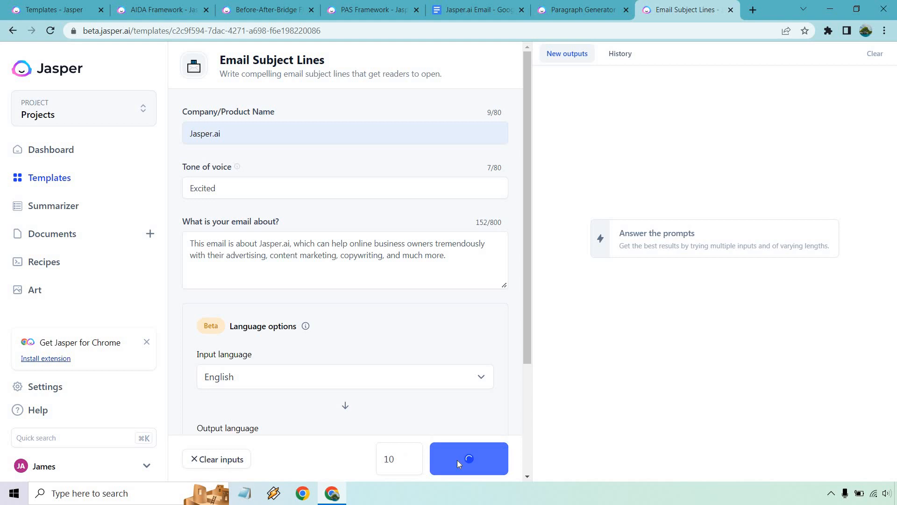
pyautogui.click(469, 459)
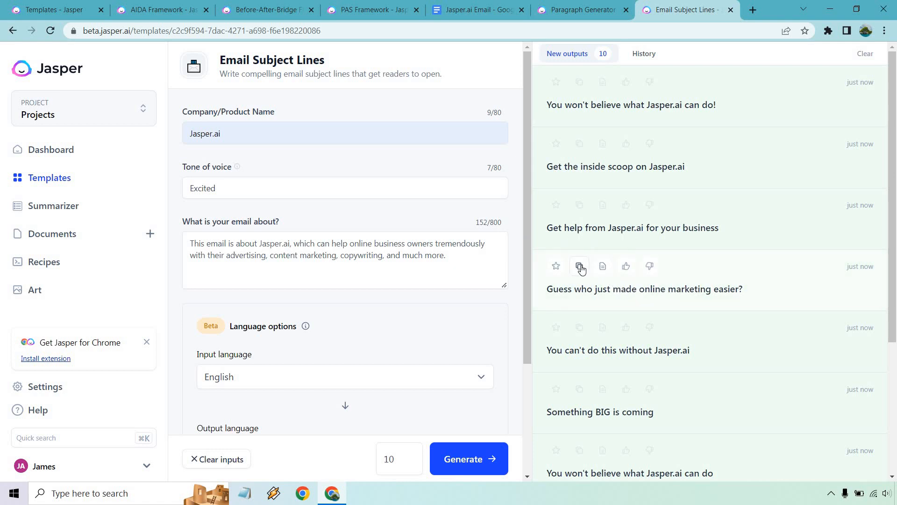
pyautogui.click(579, 266)
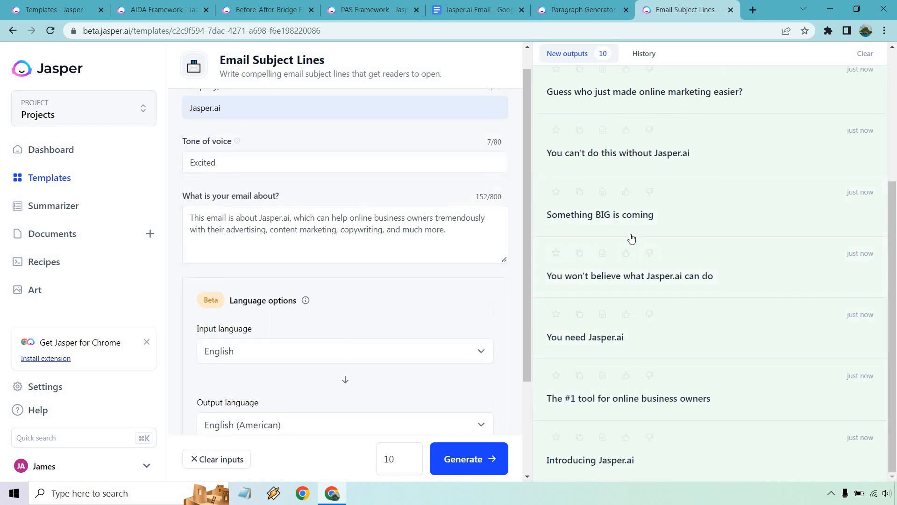
pyautogui.click(477, 9)
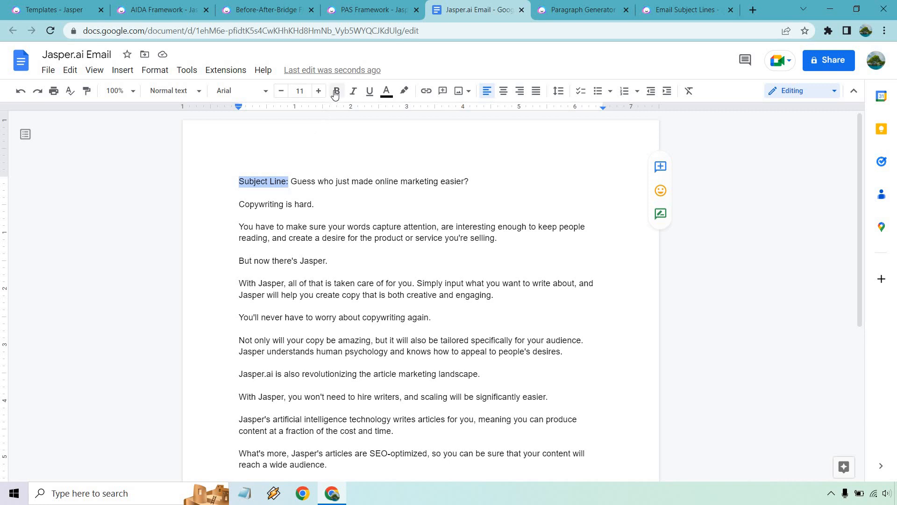
# Bold the 'Subject Line:' label and make 'Click here to try it for yourself' blue
pyautogui.click(335, 91)
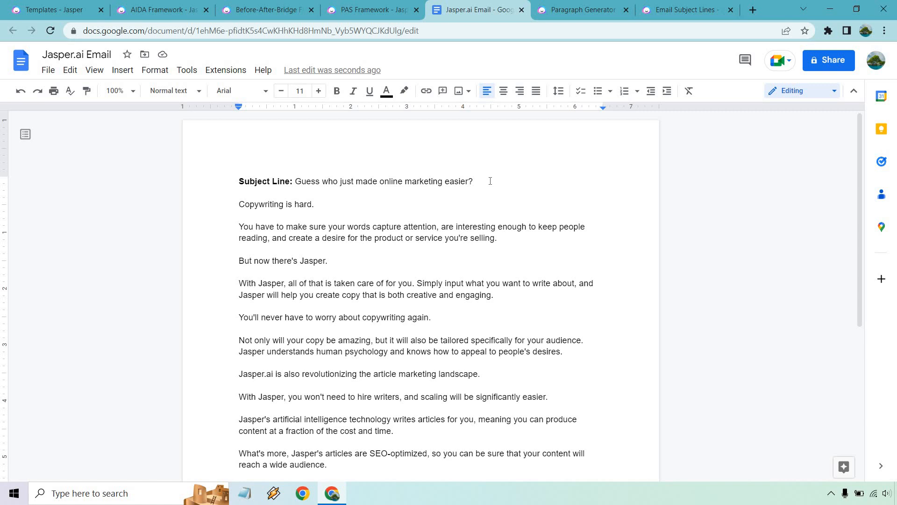
pyautogui.moveTo(503, 184)
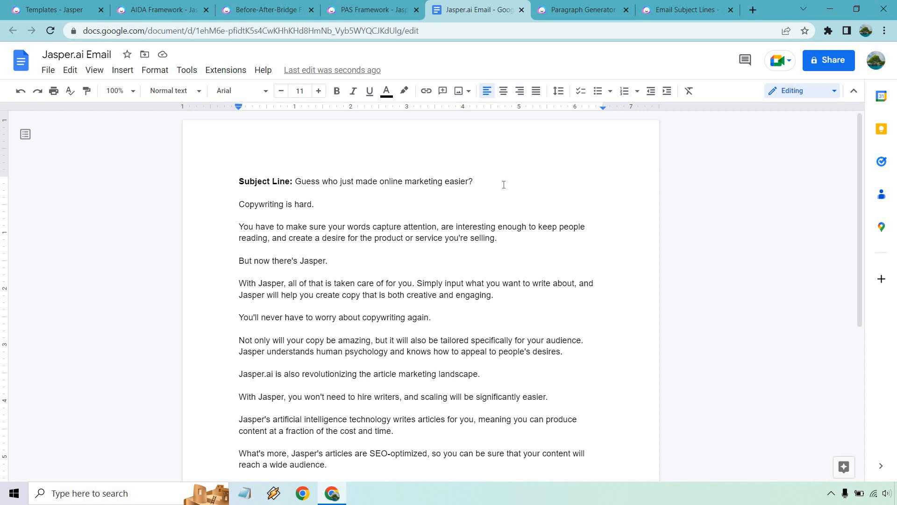
pyautogui.scroll(-3)
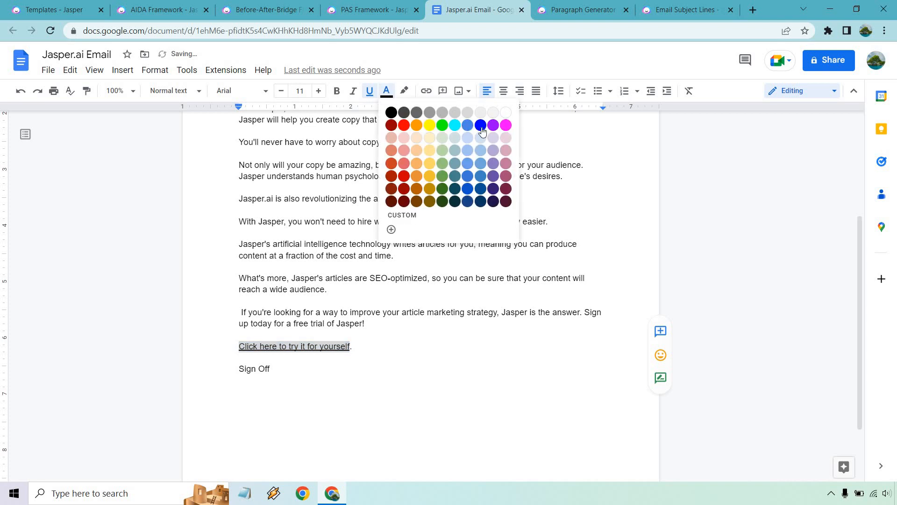
pyautogui.click(480, 125)
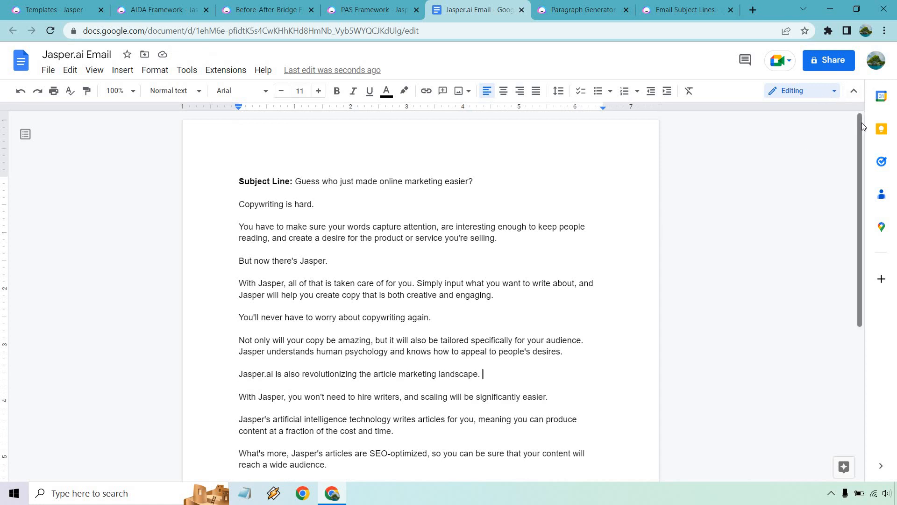
pyautogui.scroll(-3)
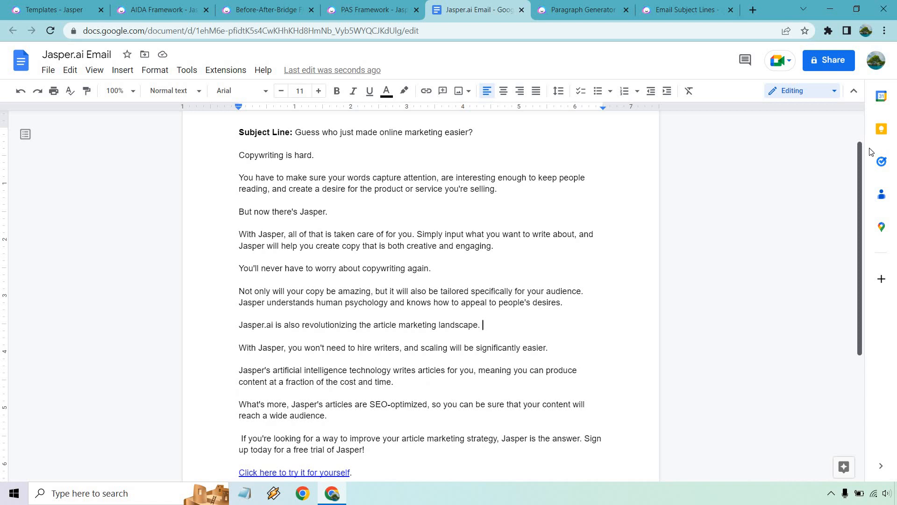
pyautogui.scroll(-3)
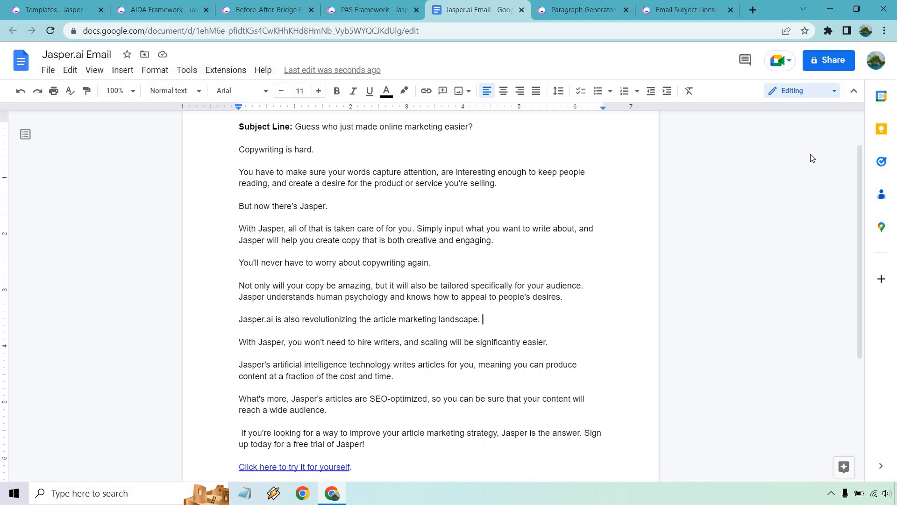